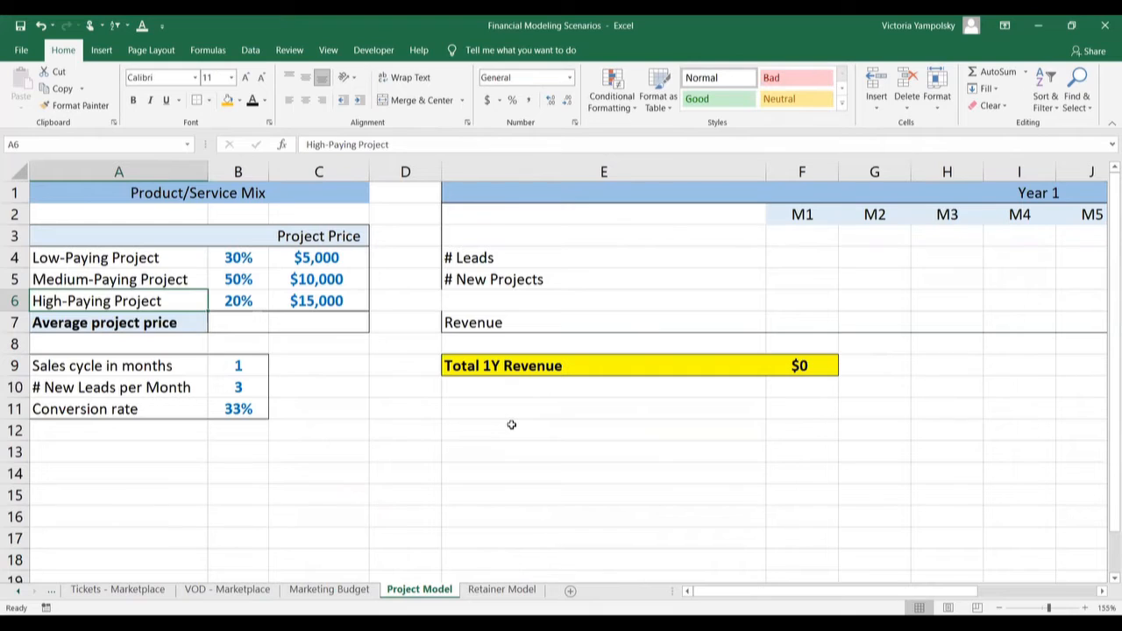
Review the model inputs: leads per month, conversion rate, project mix shares and prices.
click(238, 367)
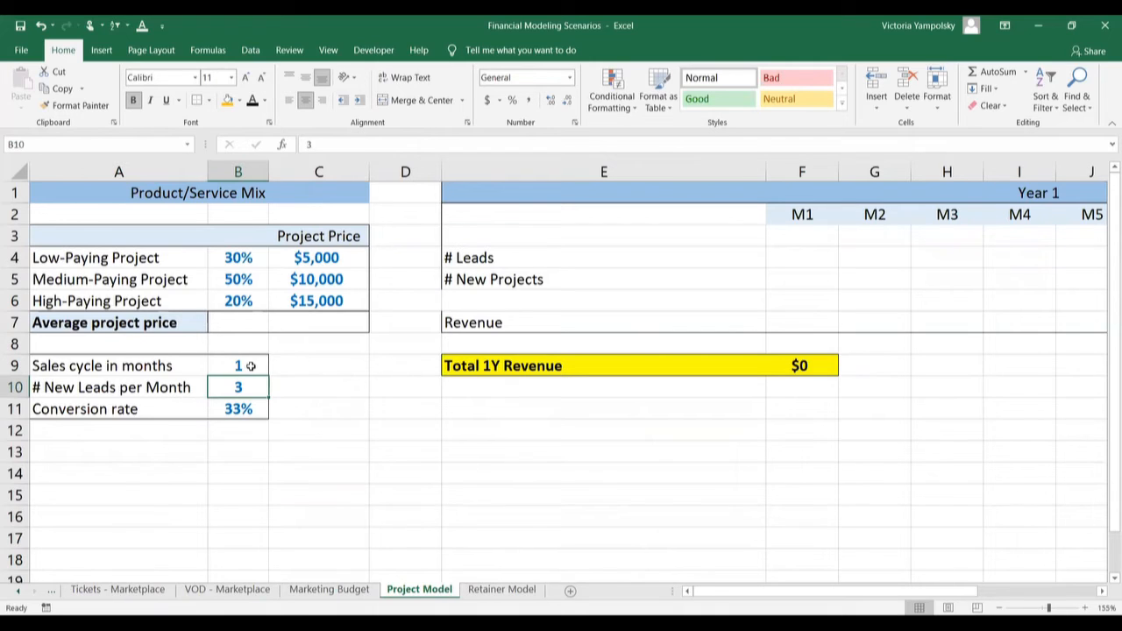
click(239, 409)
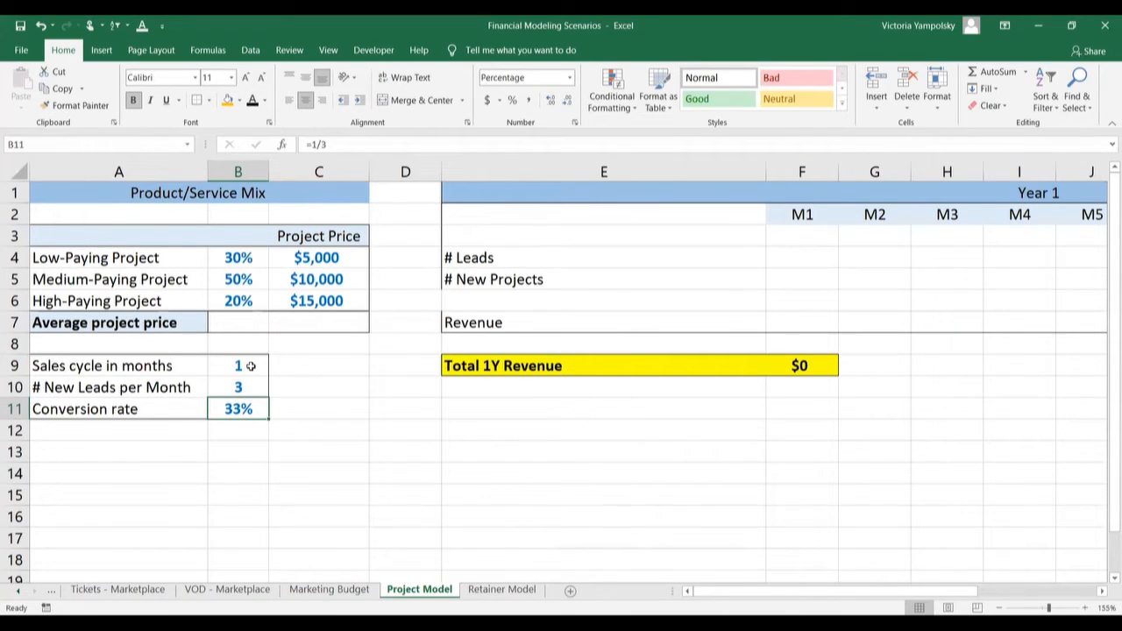
click(238, 257)
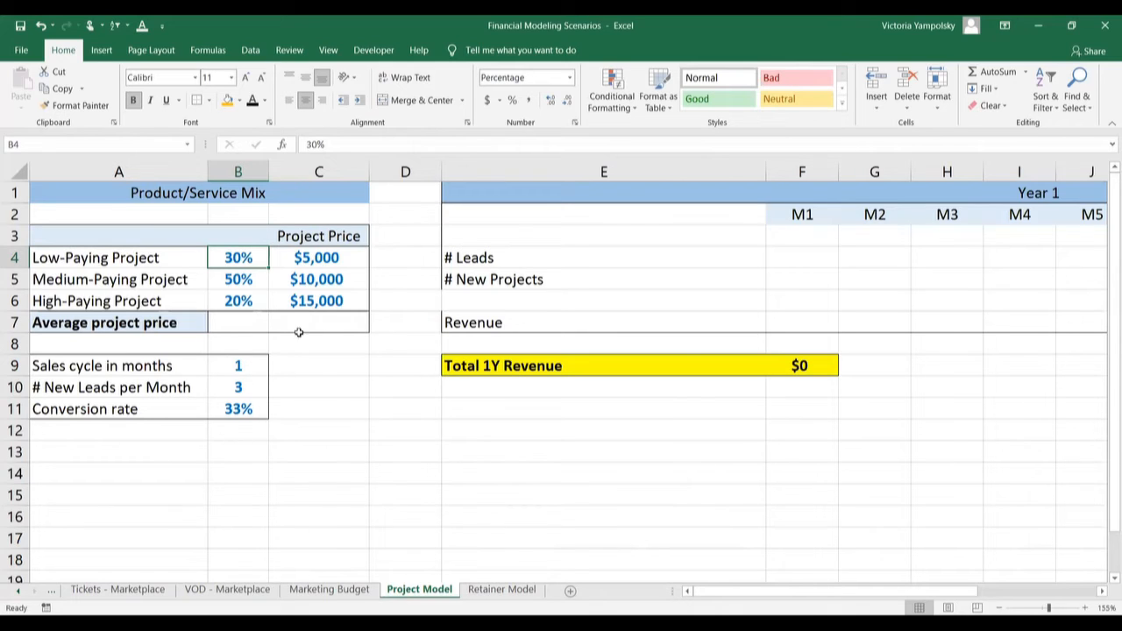
mouse_move(282, 290)
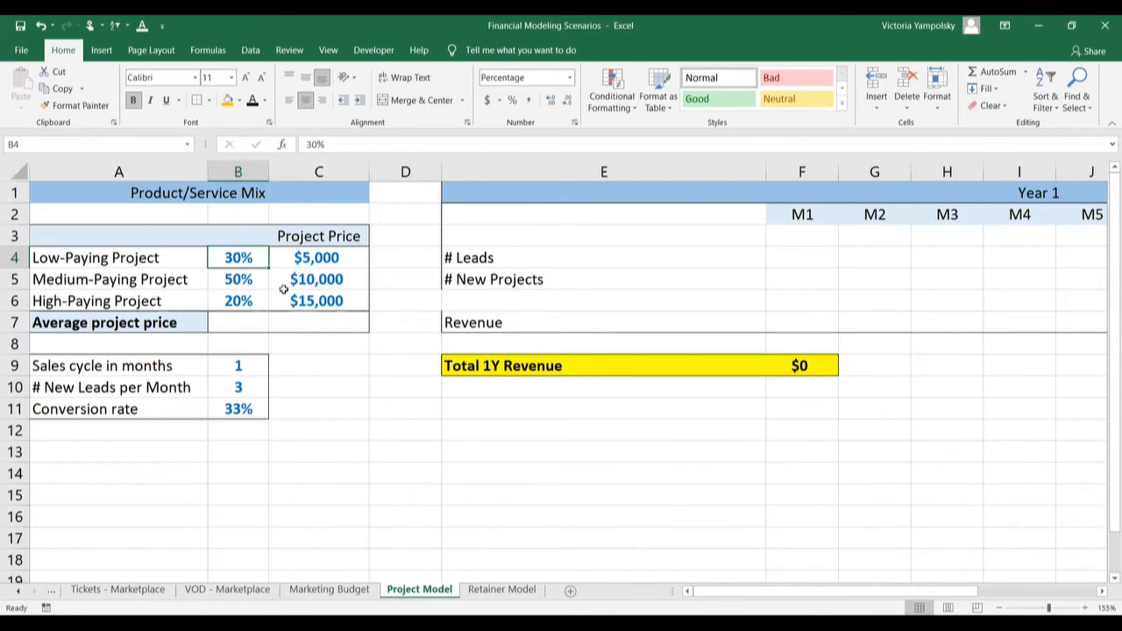
click(320, 256)
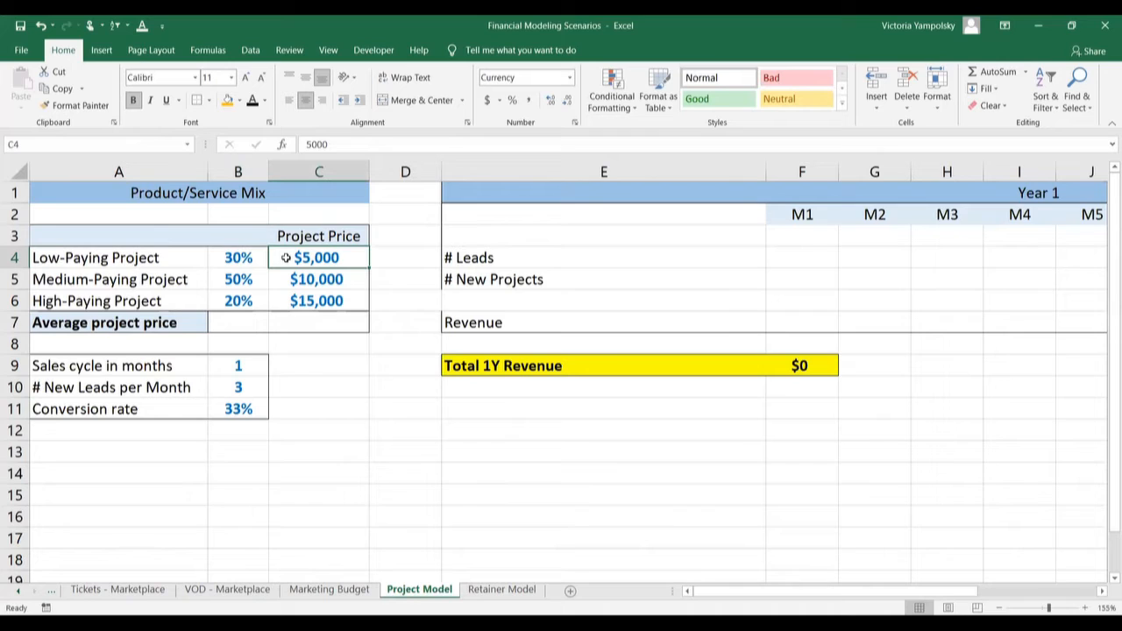
click(319, 302)
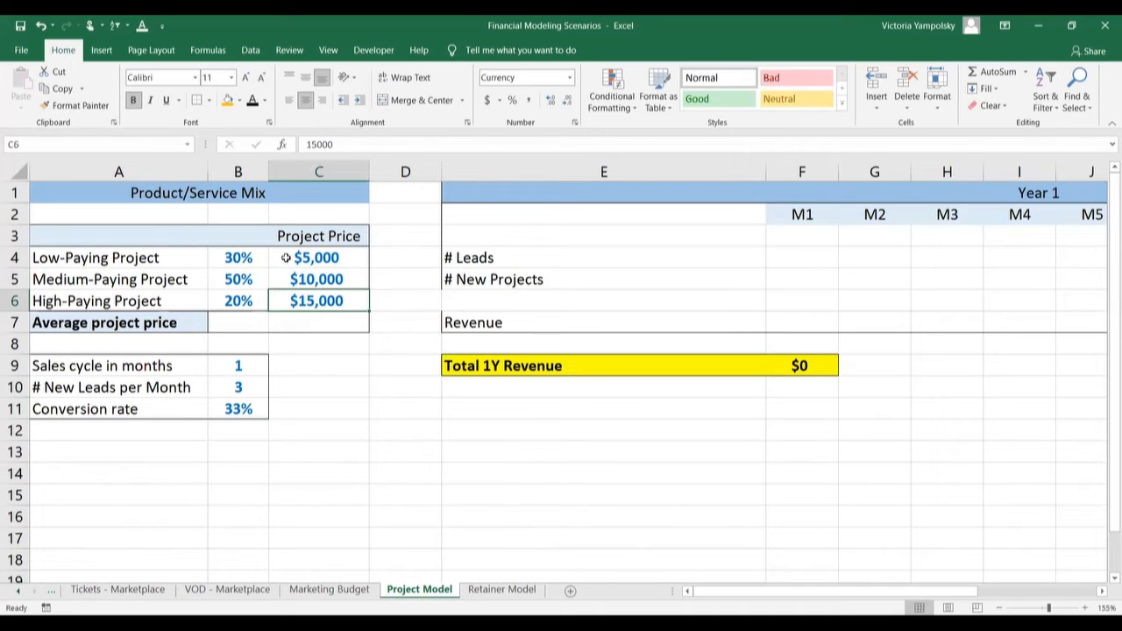
click(238, 256)
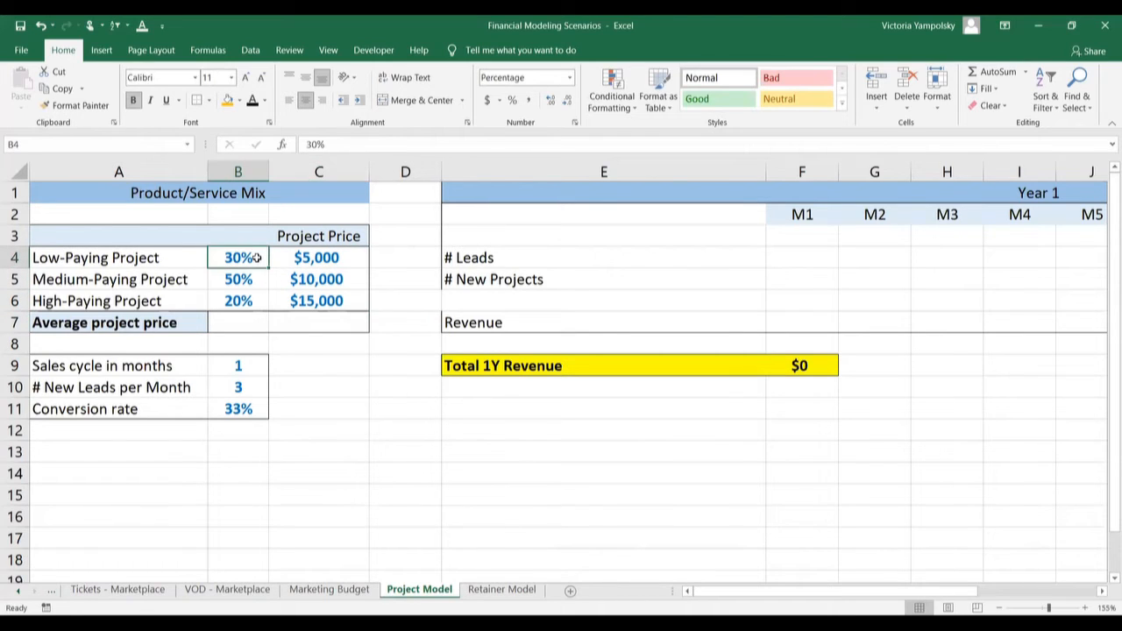
Compute the $9,500 average project price in C7 with a SUMPRODUCT of shares and prices.
click(239, 301)
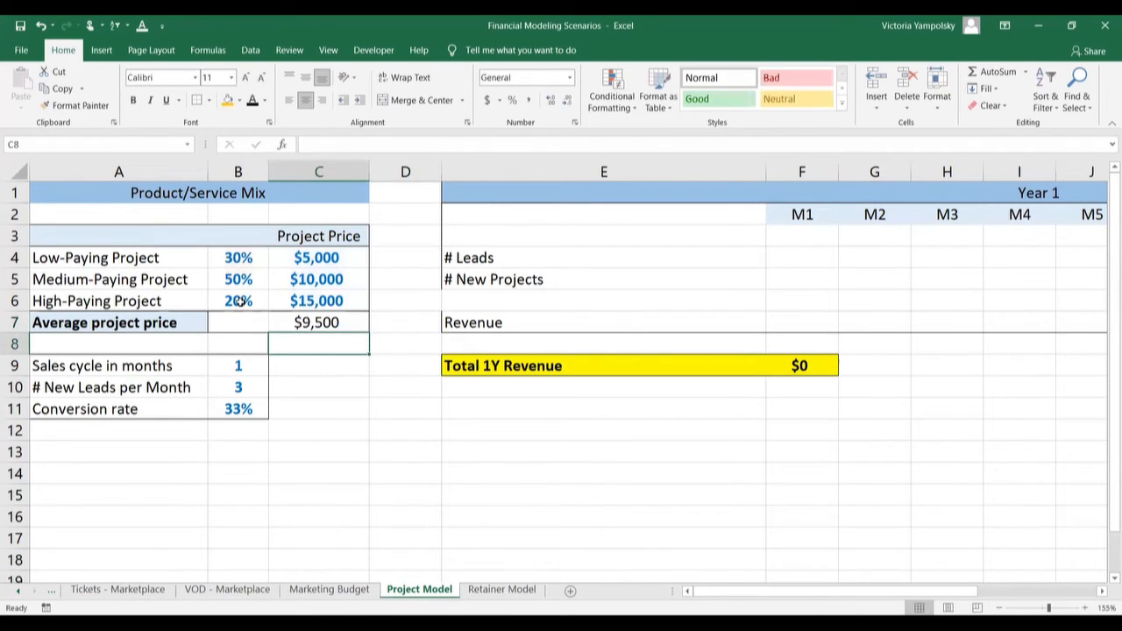
click(319, 323)
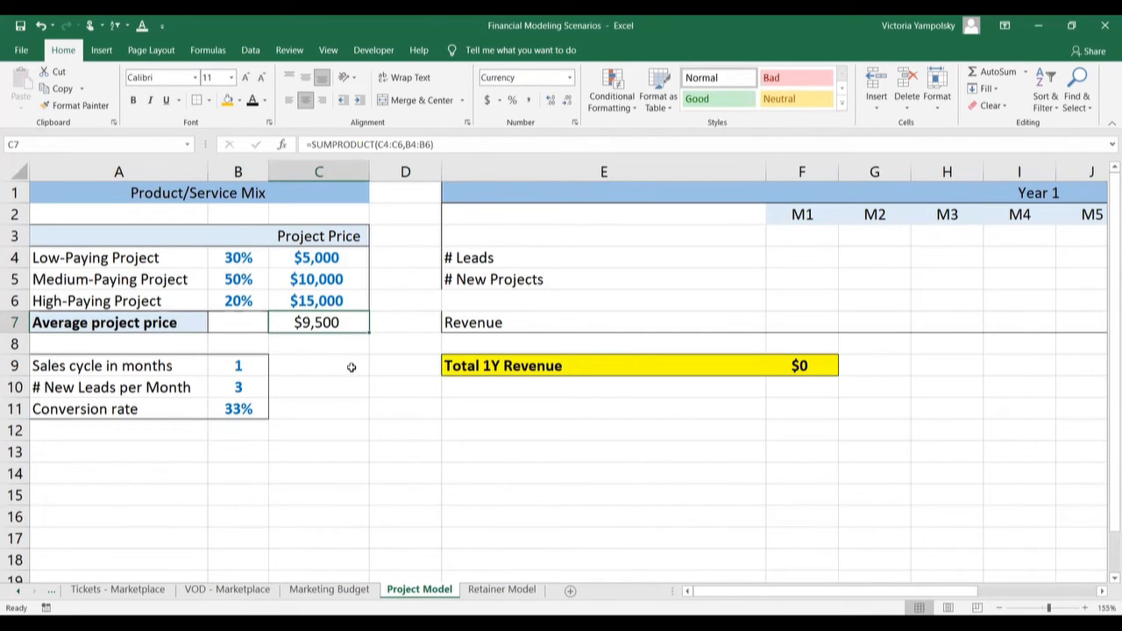
Start the # Leads formula in the first month's cell, referencing the $B$10 leads input.
click(799, 256)
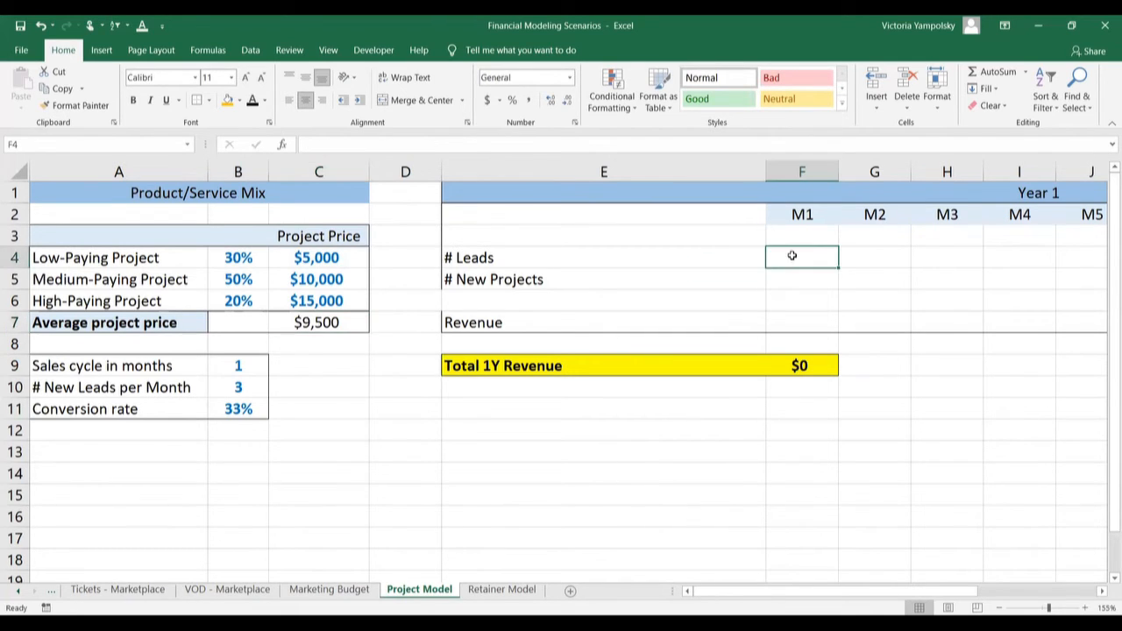
text(=)
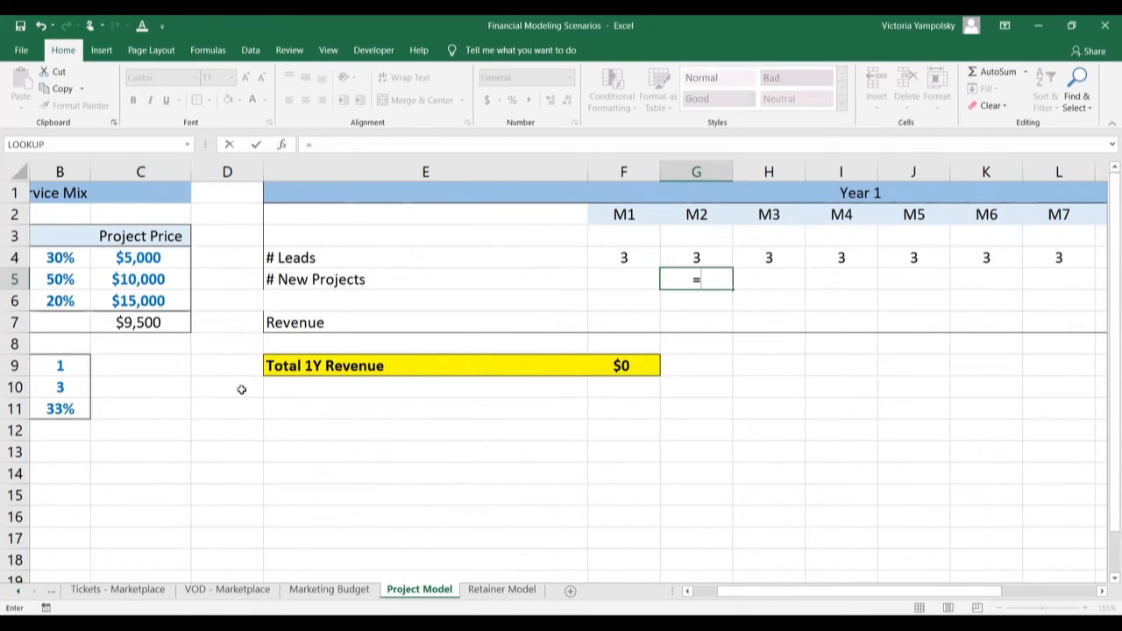
Enter =FLOOR(F4*$B$11,1) for M2 new projects, fix the argument warning and fill it across to Q5.
click(624, 256)
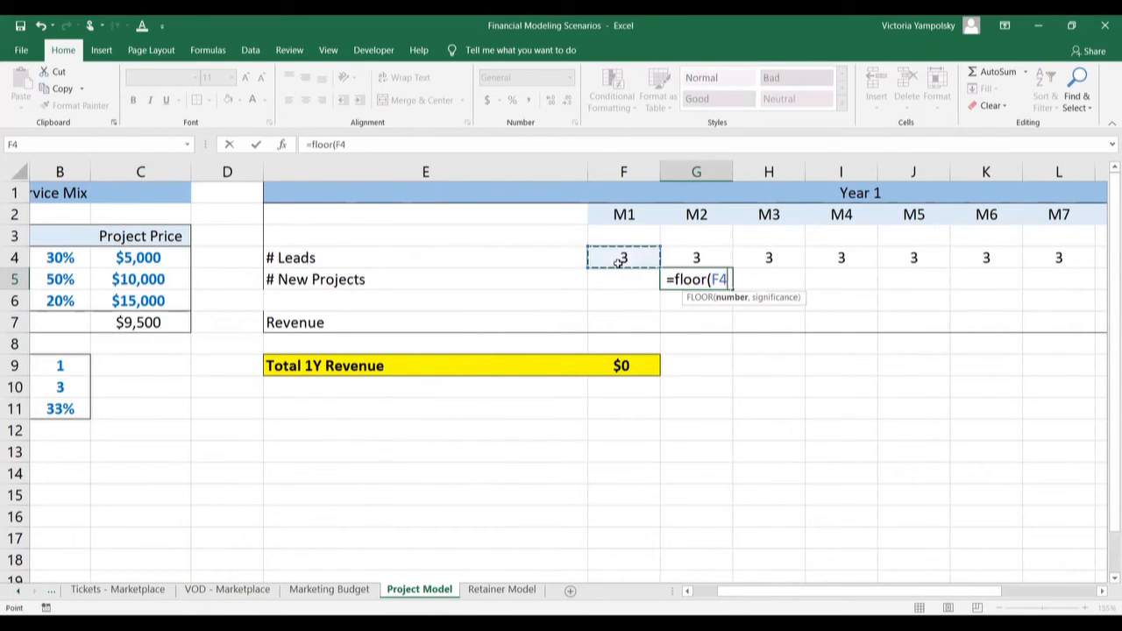
text(,)
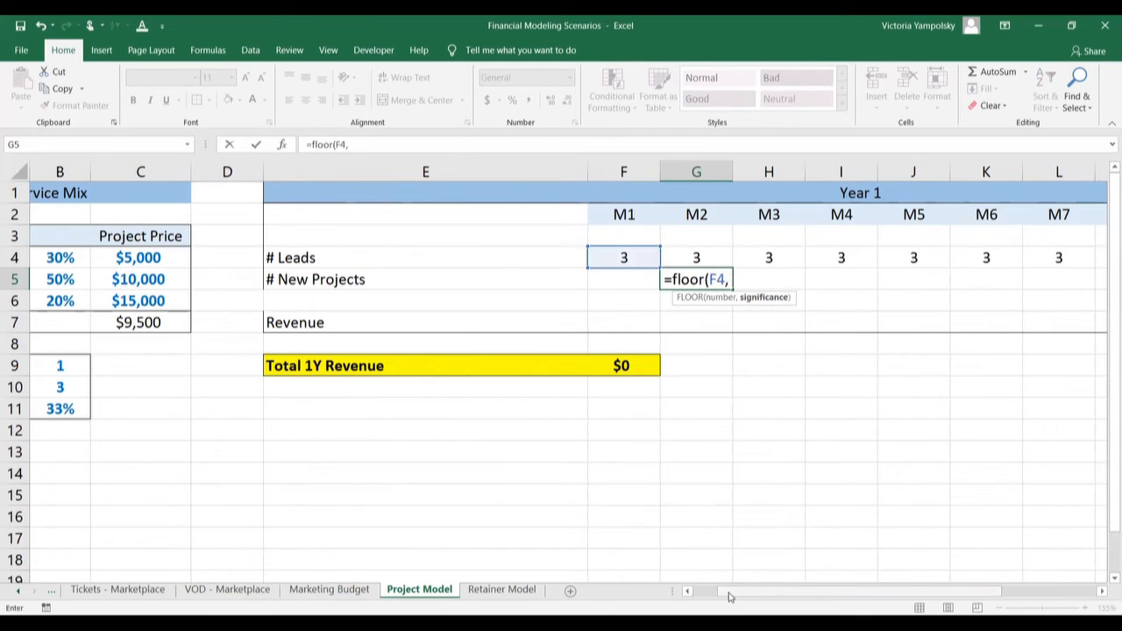
scroll(left, 3)
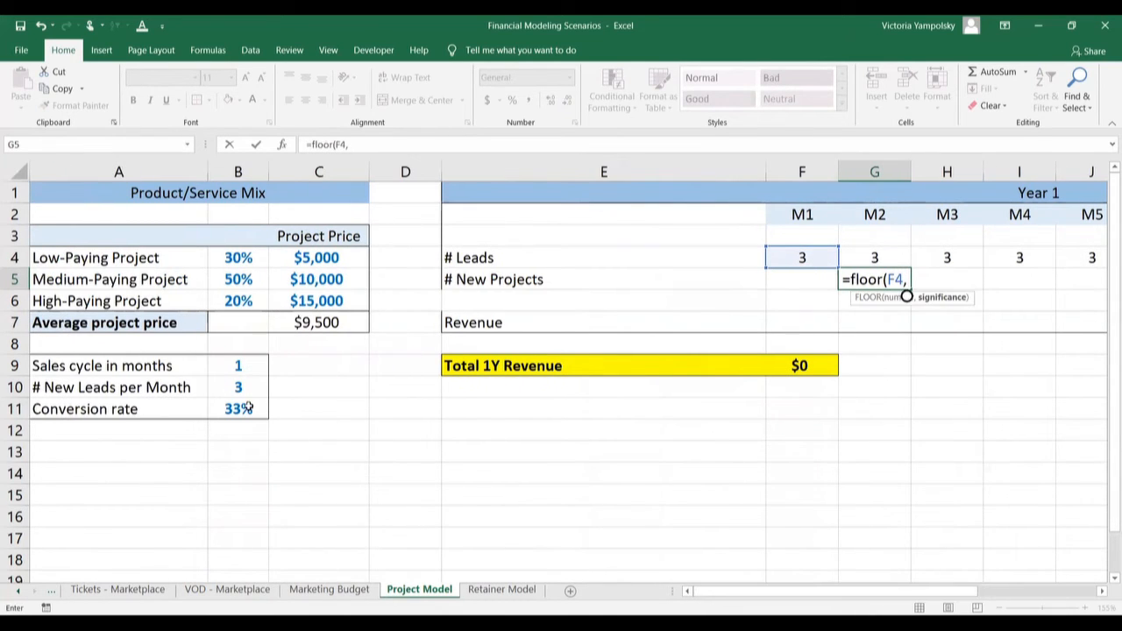
click(238, 409)
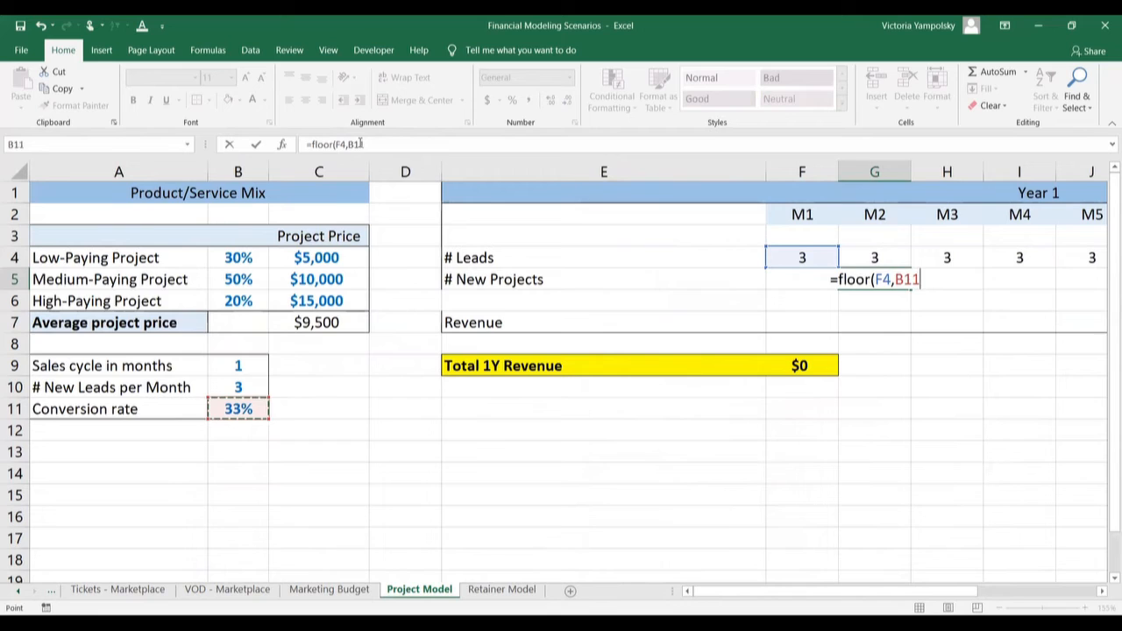
text($B$11,1))
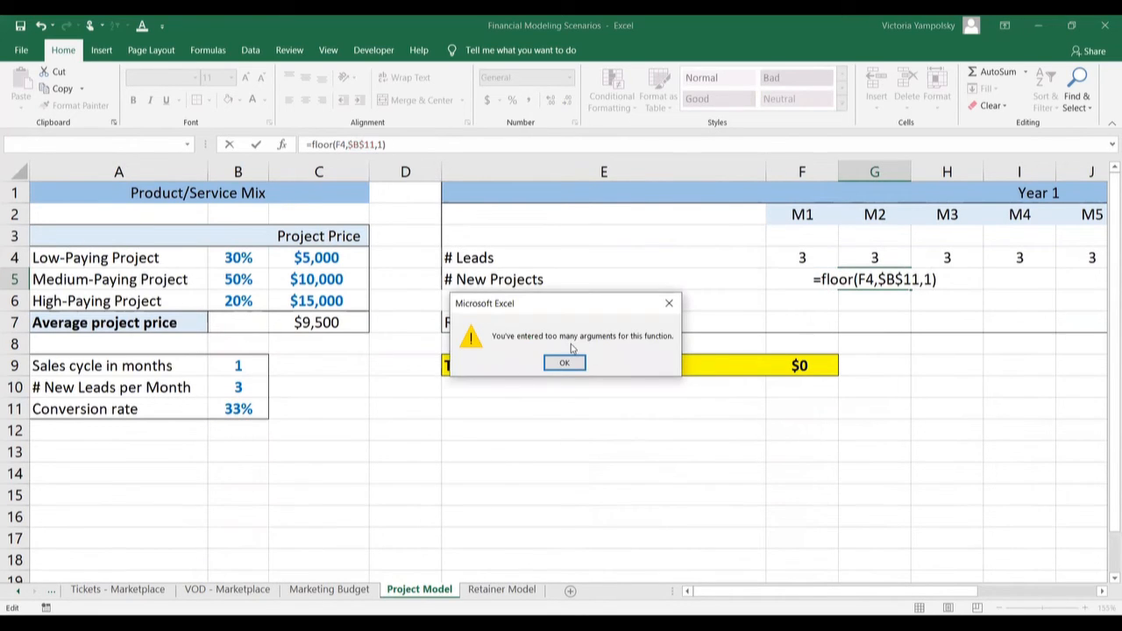
click(565, 364)
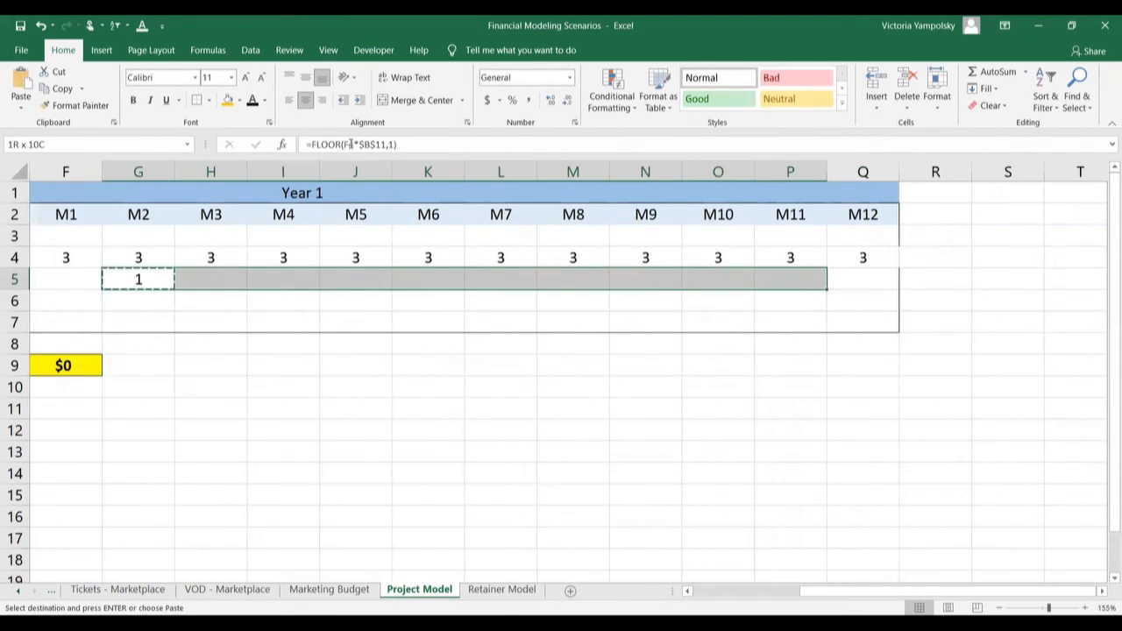
scroll(left, 3)
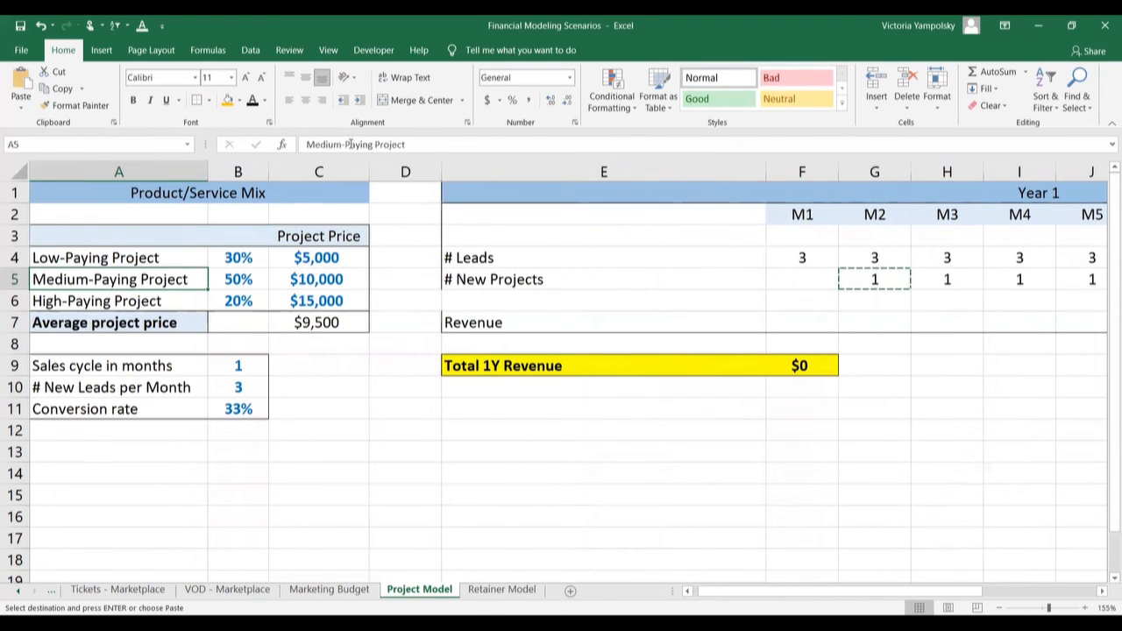
click(802, 322)
text(=F5*)
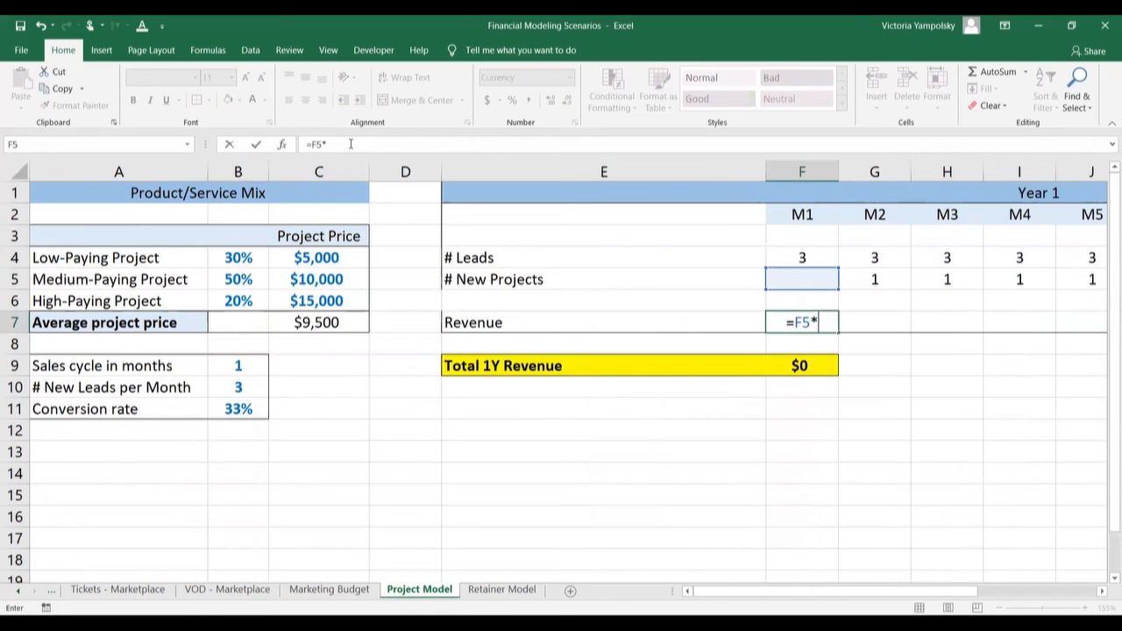
Enter =F5*$C$7 revenue for M1 and paste it across all months, totalling $104,500 for the year.
click(319, 323)
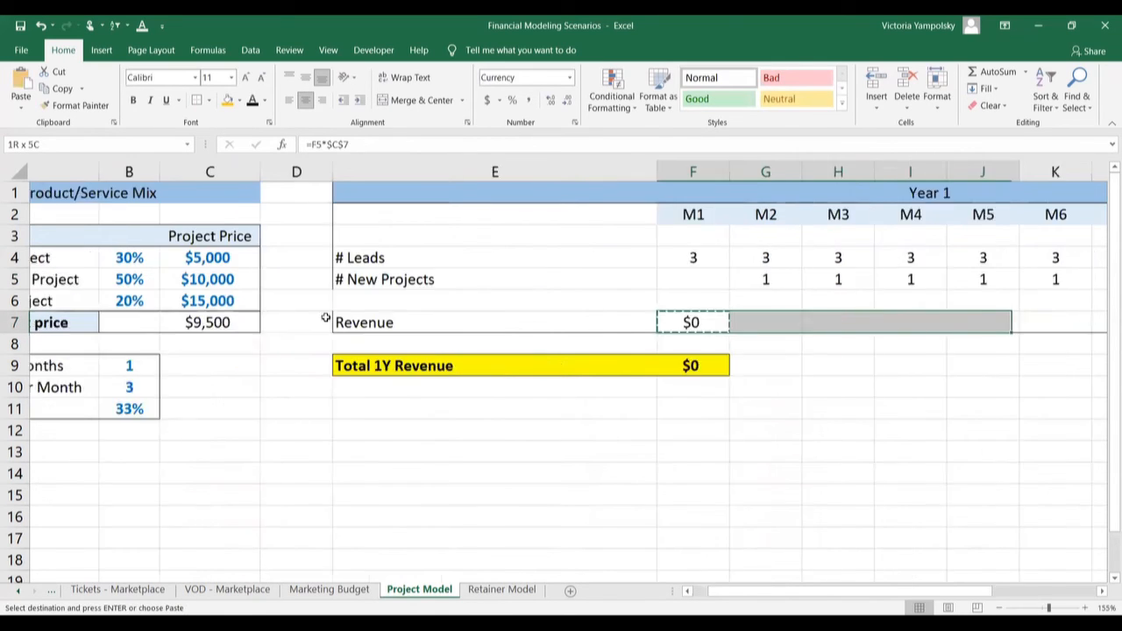
text(v)
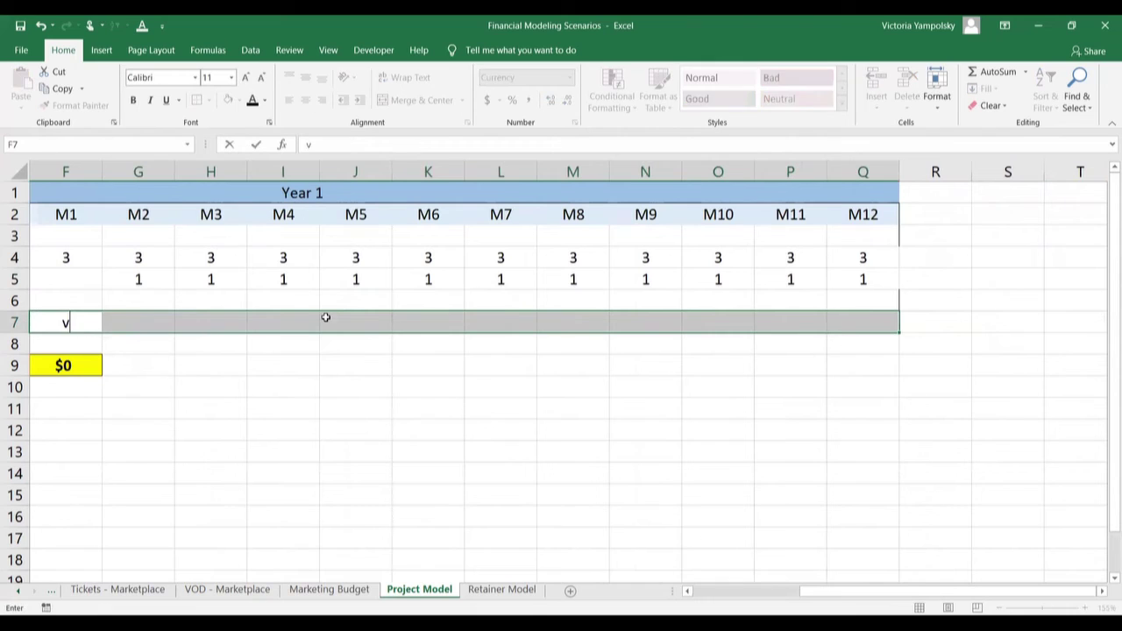
key(Return)
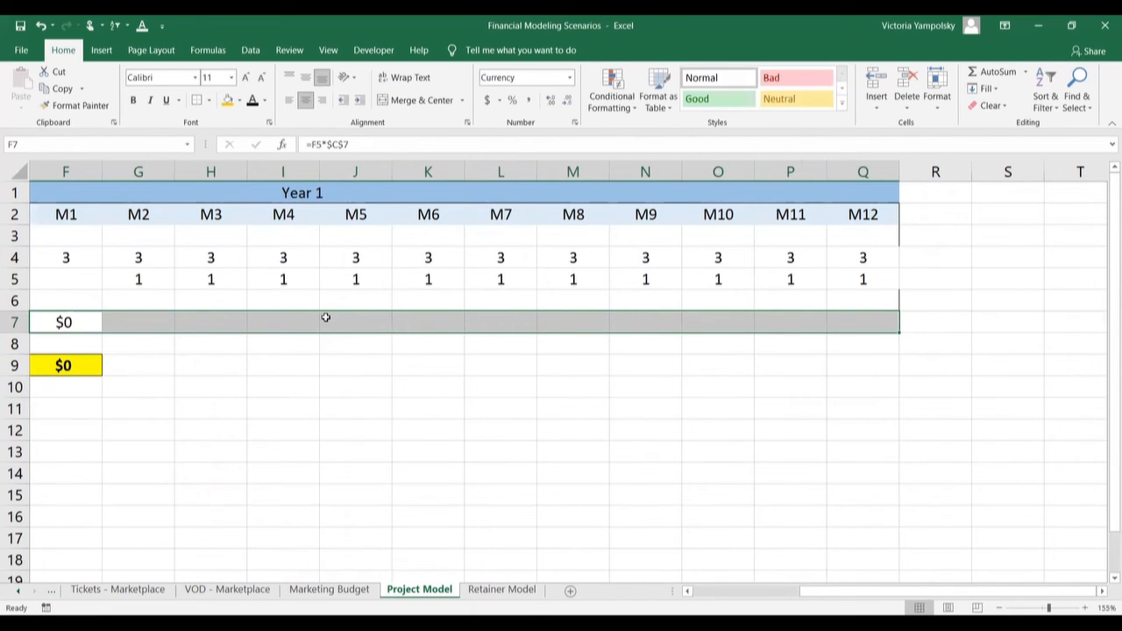
click(136, 323)
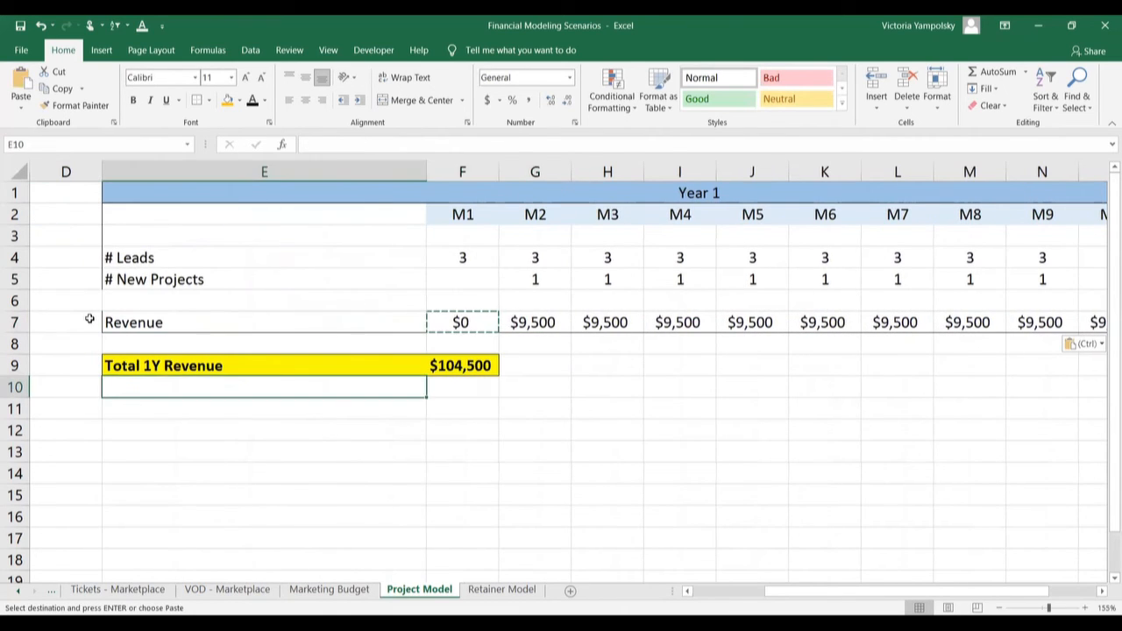
scroll(left, 3)
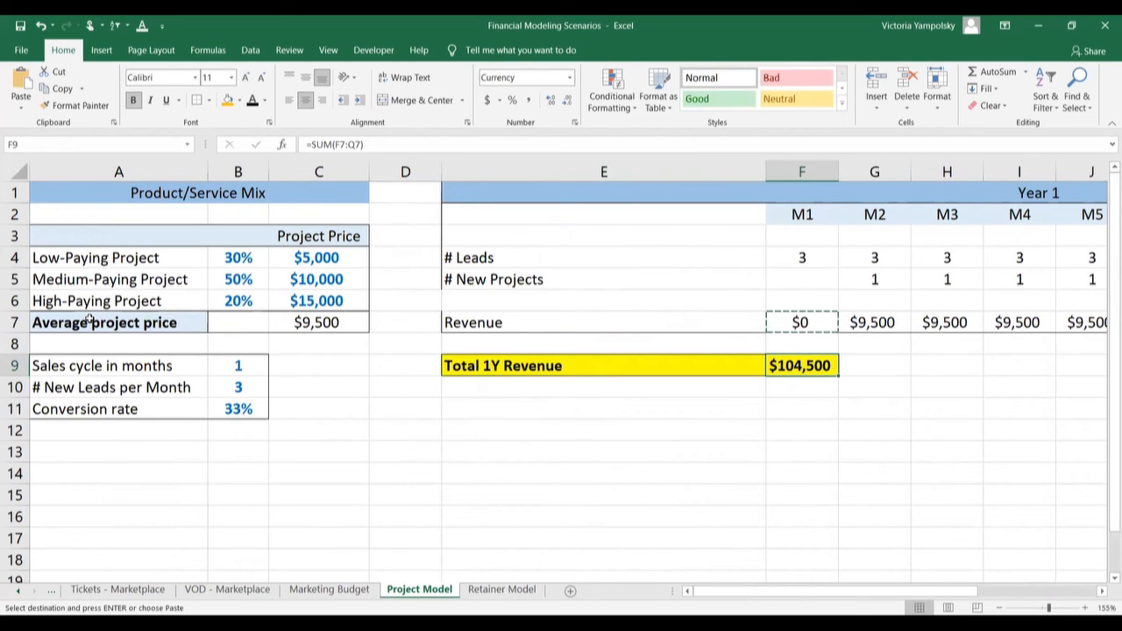
key(Escape)
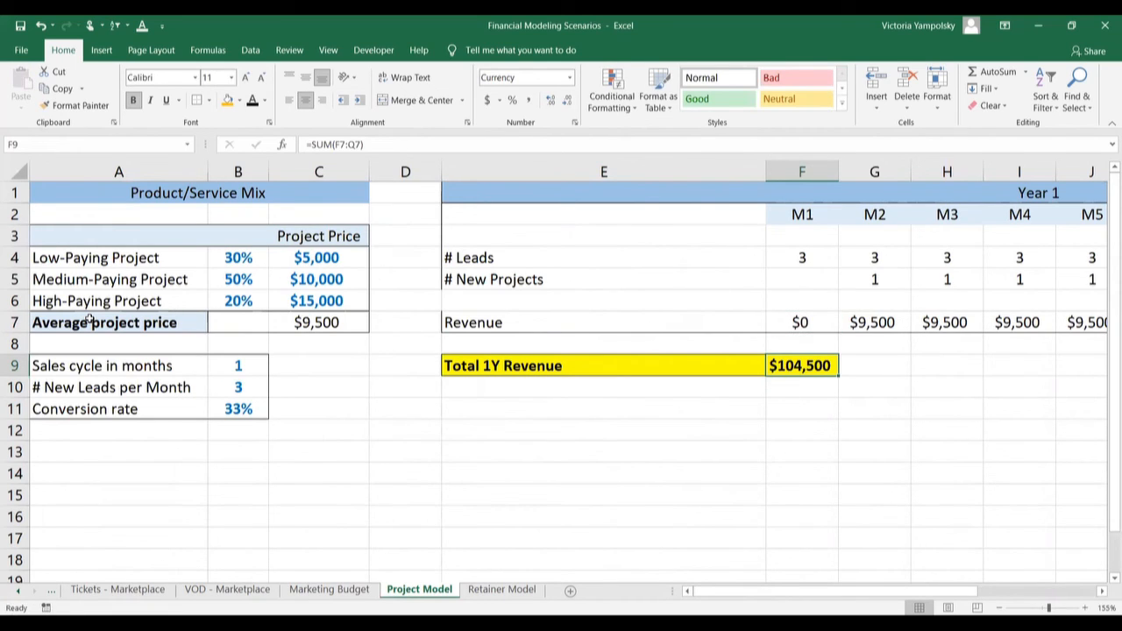